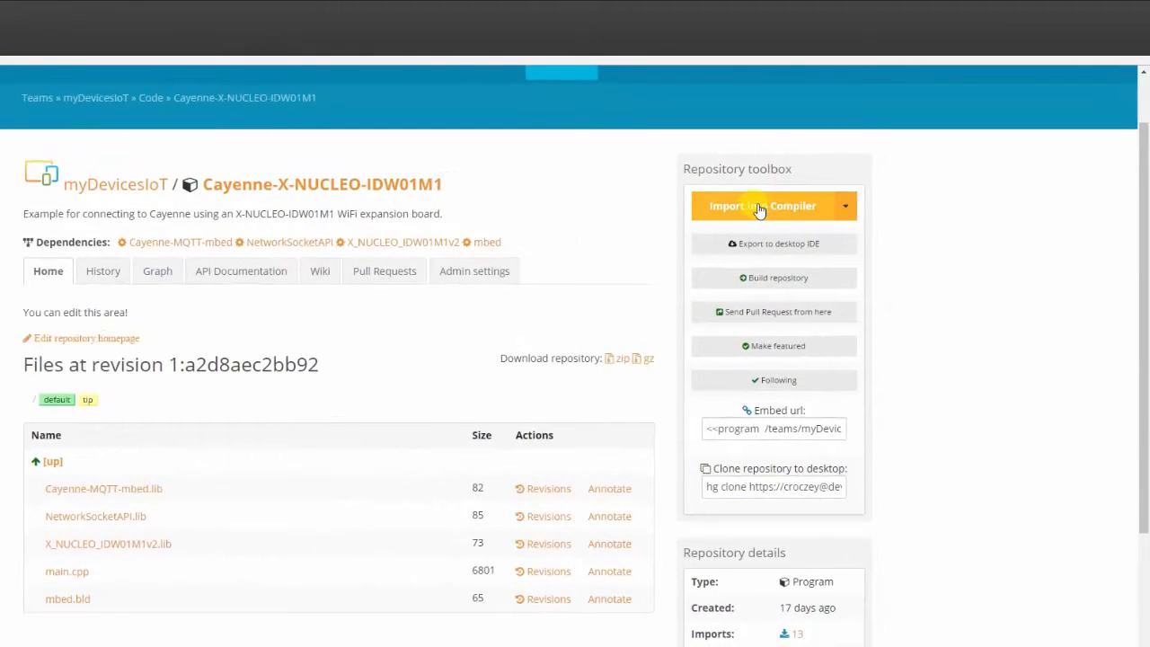
- Import the Cayenne X-NUCLEO-IDW01M1 example from the repository page into the compiler workspace
click(762, 205)
text(CayenneNucleo)
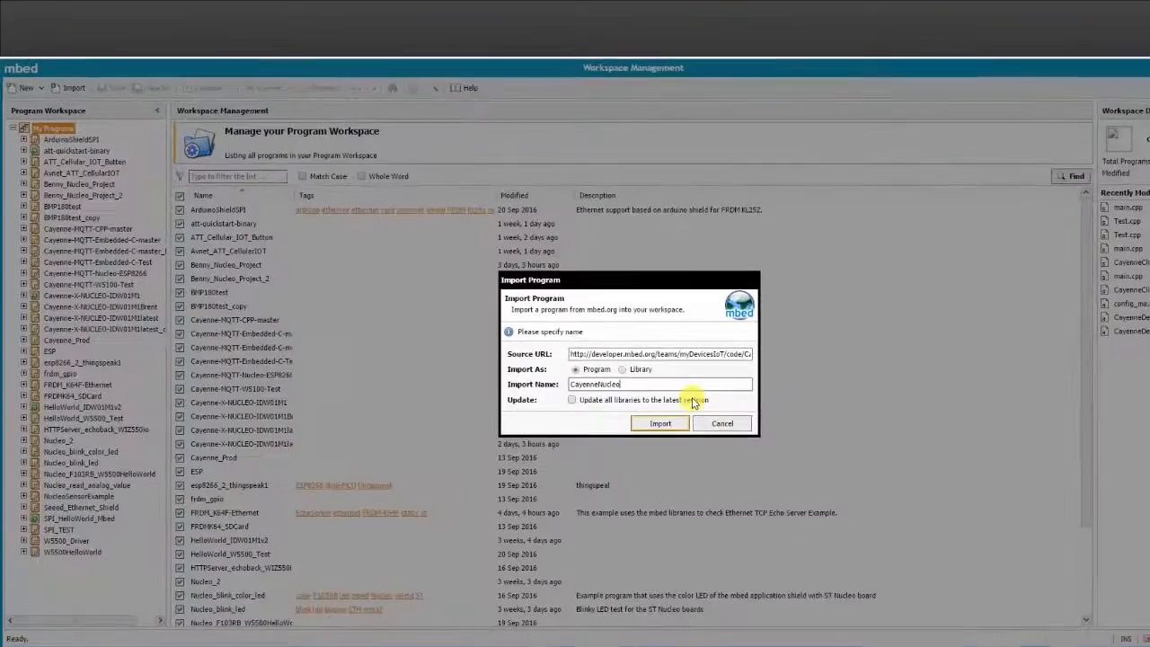
click(659, 424)
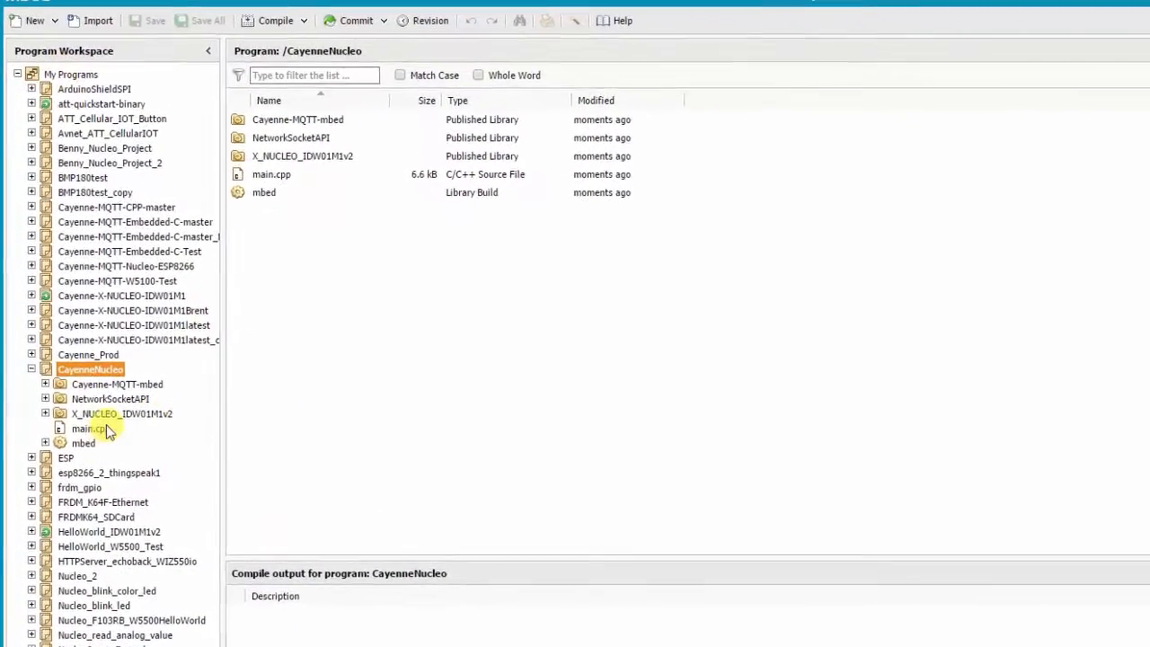
- Open main.cpp to show the Cayenne MQTT username, client ID and password lines
double_click(88, 423)
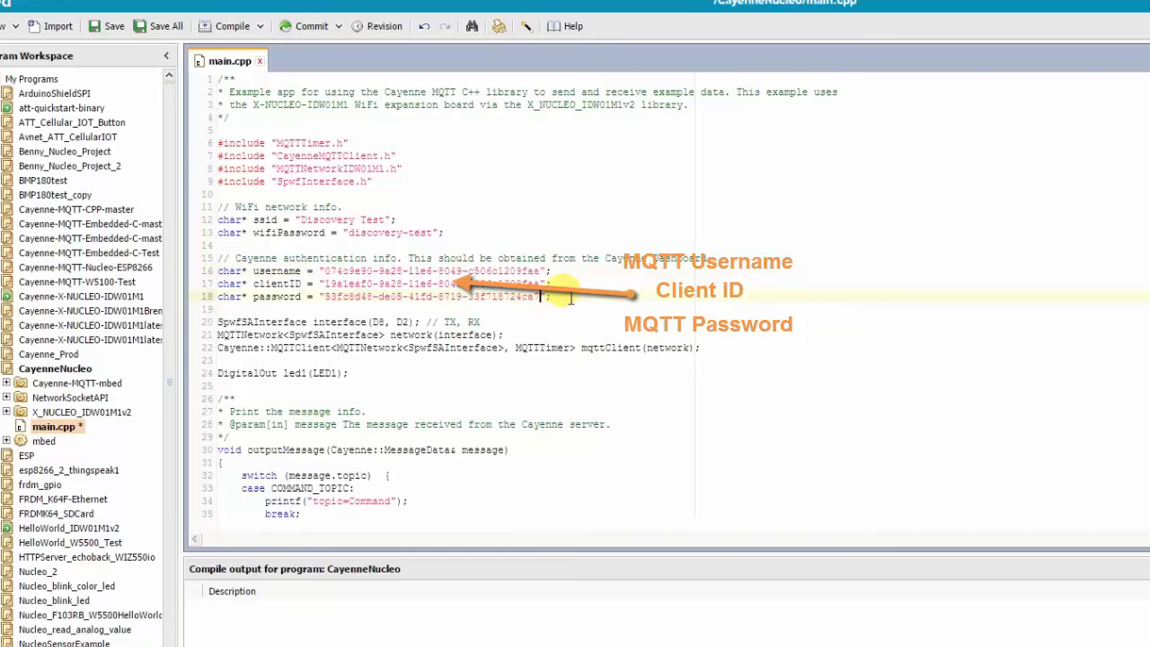
mouse_move(478, 359)
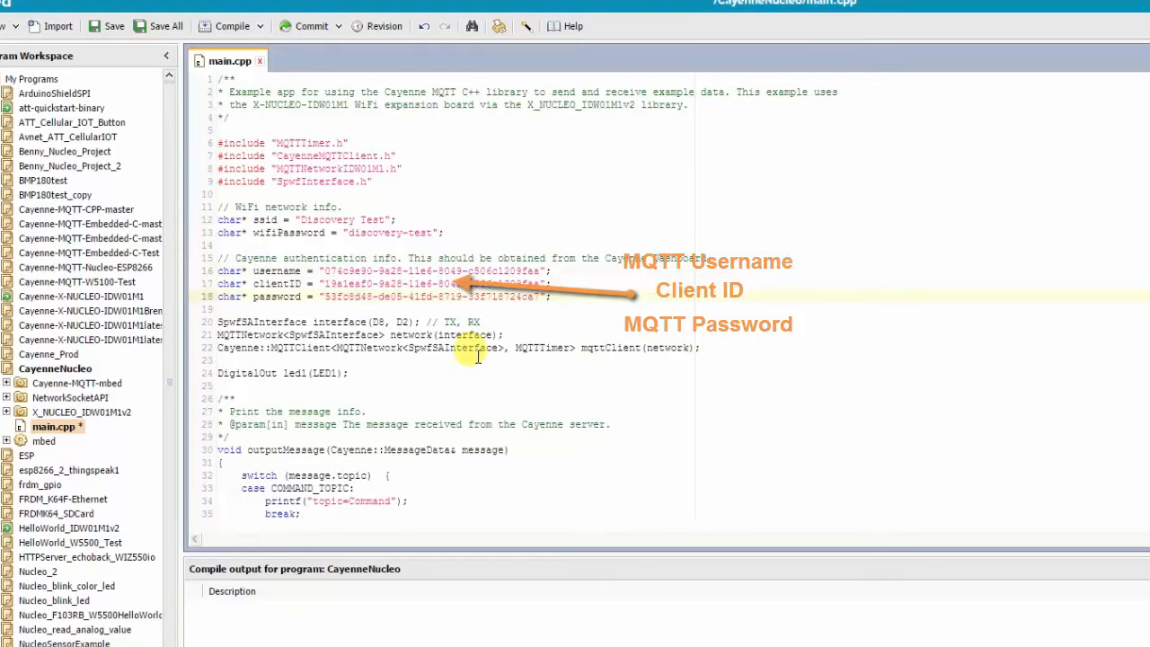
- Scroll main.cpp down to the publishData calls for temperature, luminosity and barometric pressure
scroll(down, 3)
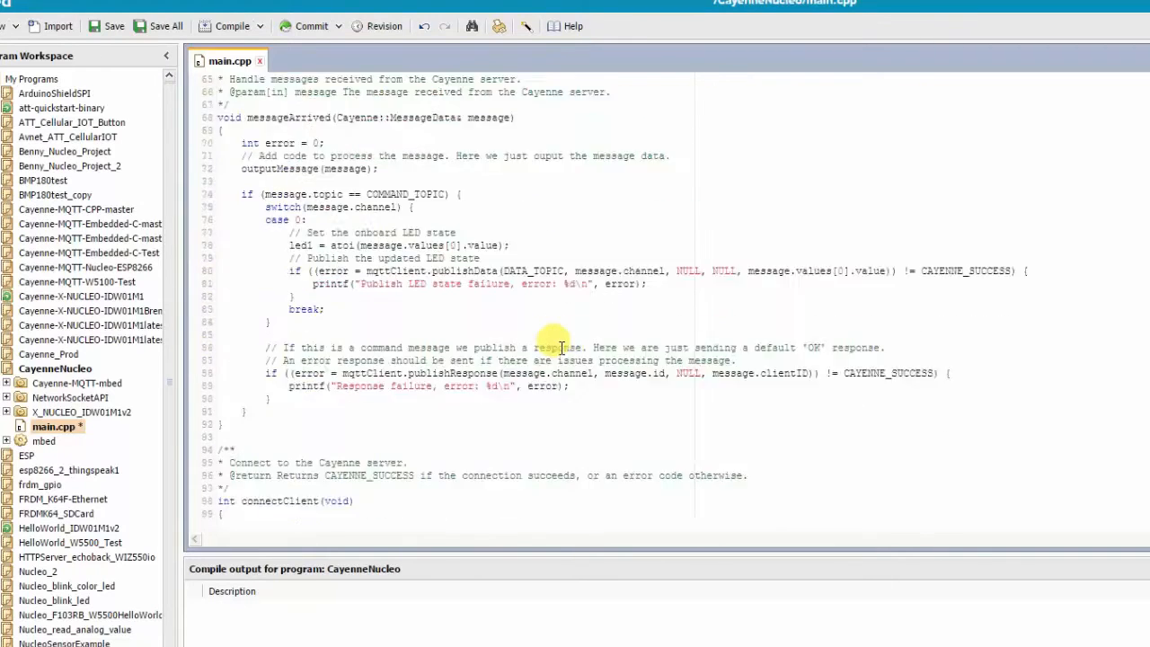
scroll(down, 3)
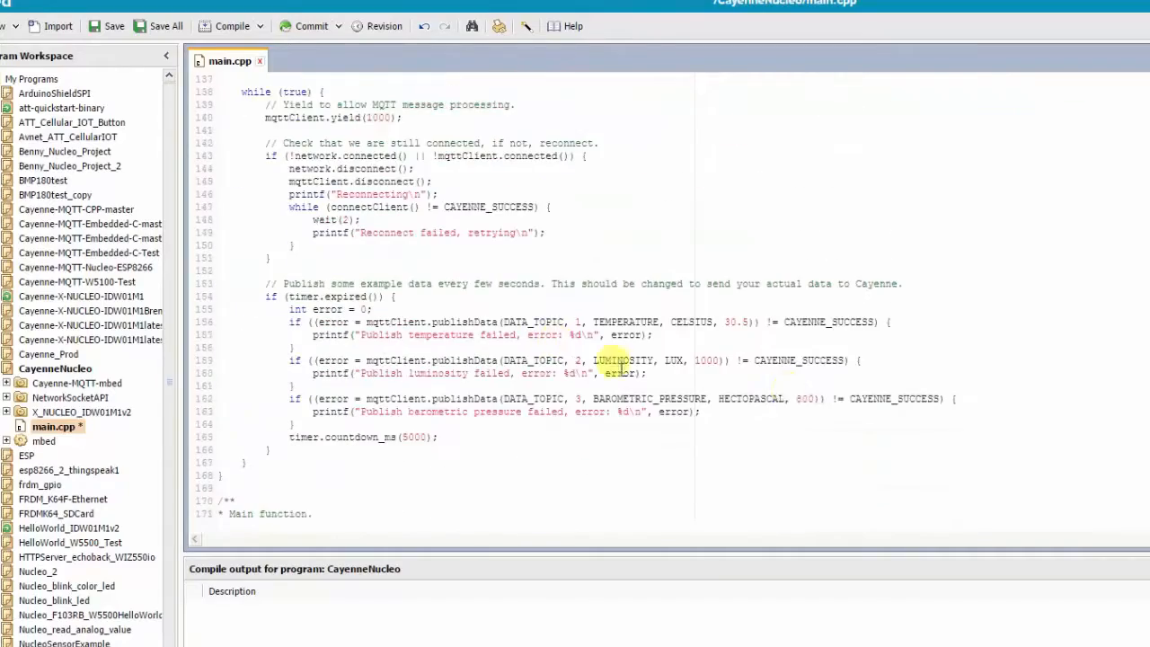